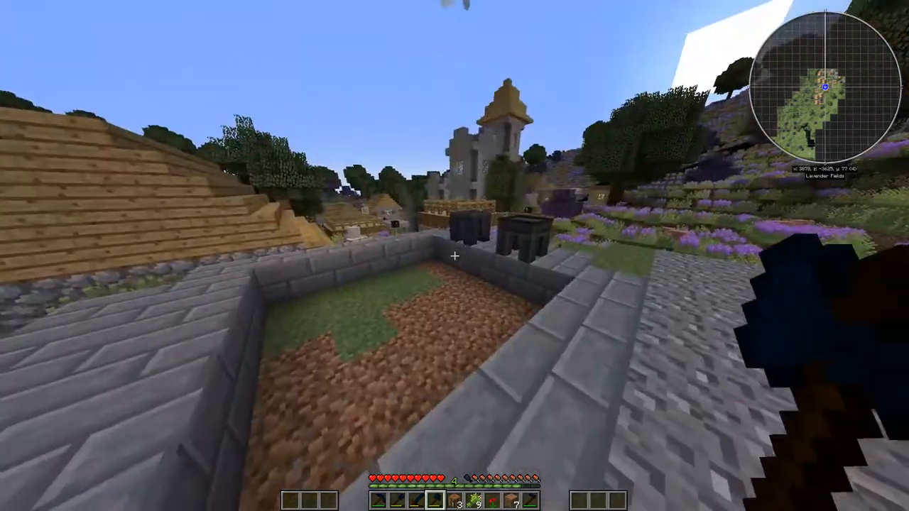
mouse_move(454, 255)
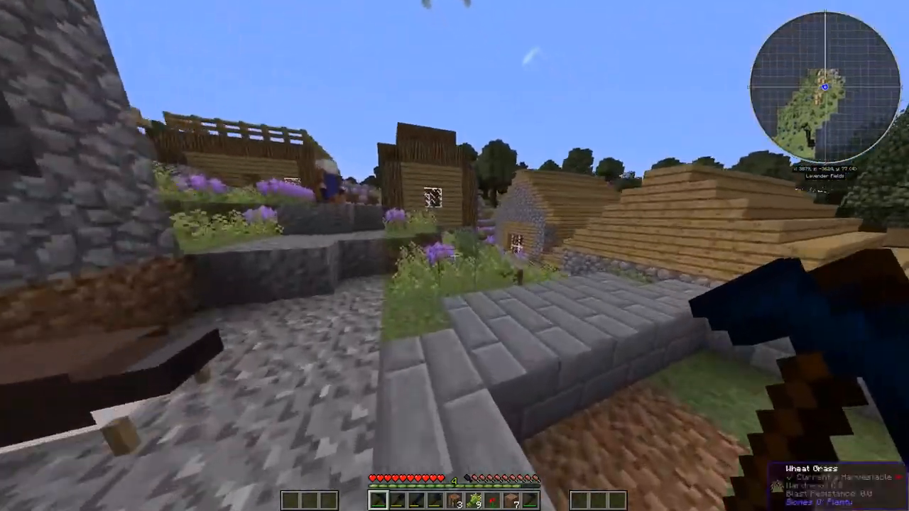
Check the inventory while walking through the lavender-field village toward the house chest
key(e)
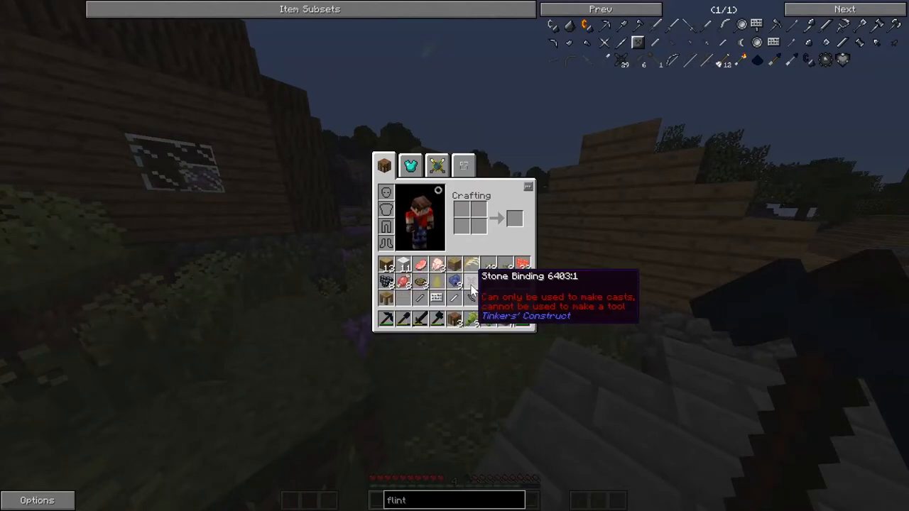
mouse_move(473, 301)
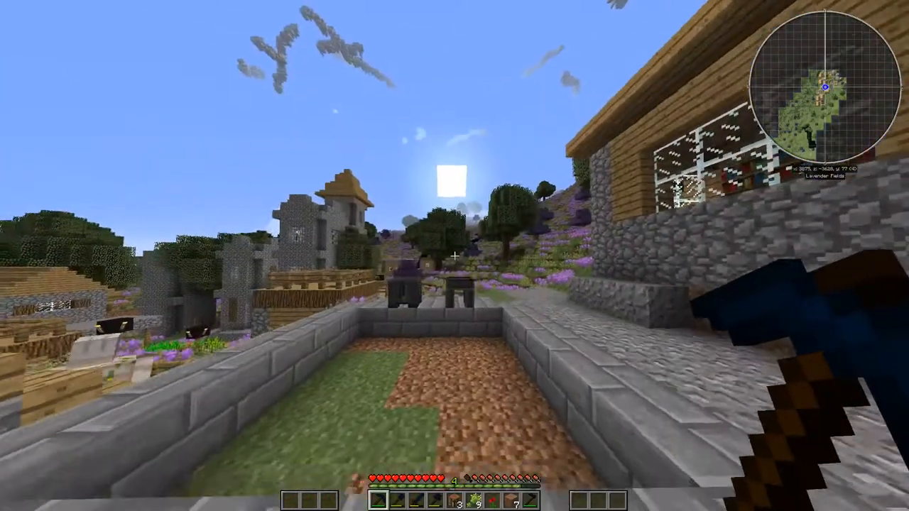
mouse_move(454, 256)
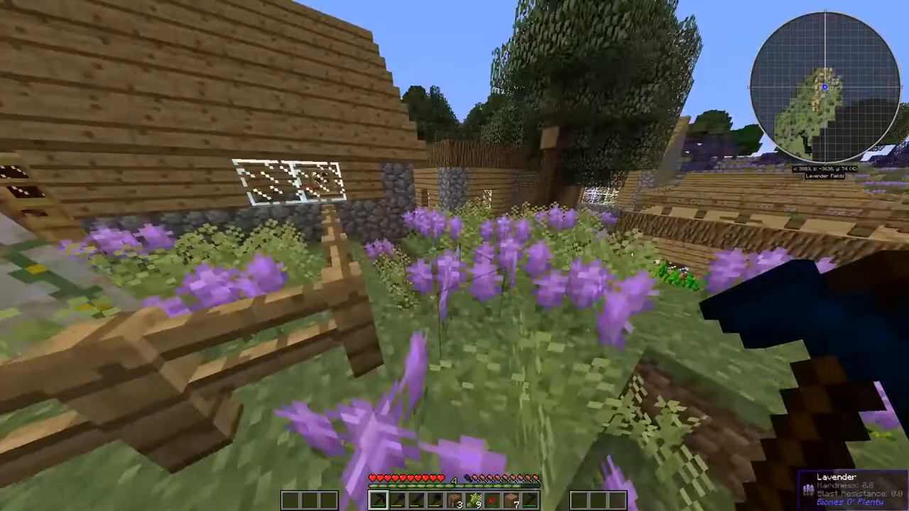
mouse_move(454, 255)
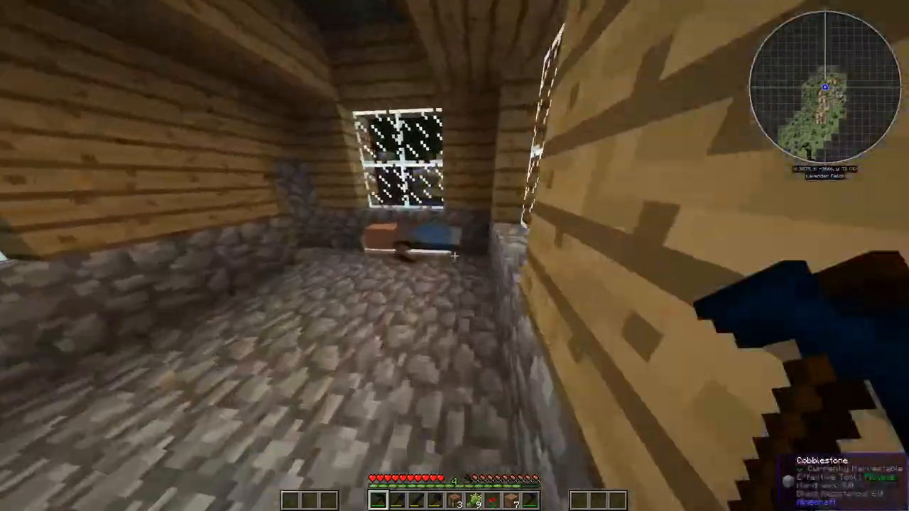
mouse_move(454, 256)
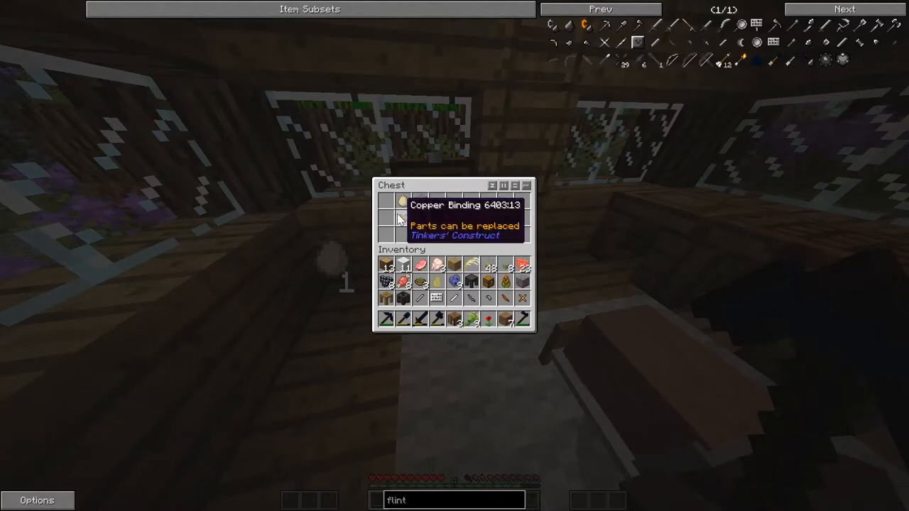
Leave the chest, use the crafting station, and check the villager's trades
key(Escape)
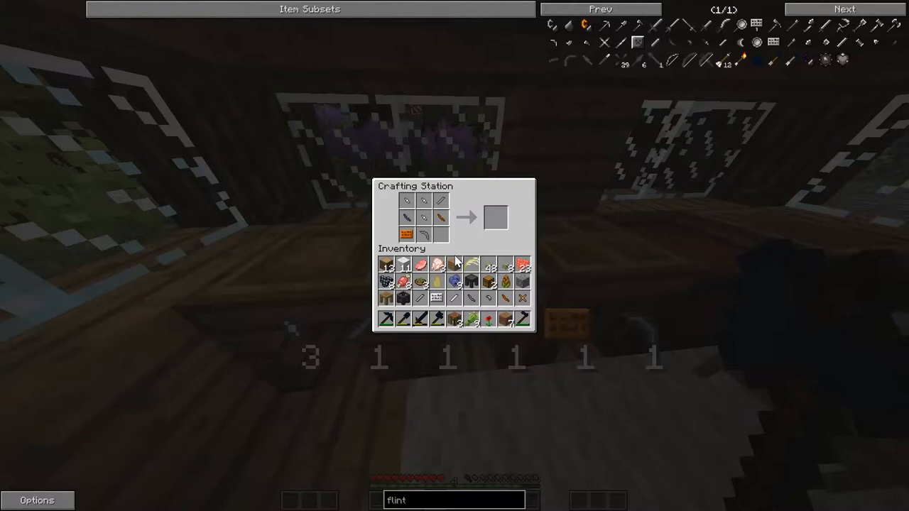
mouse_move(471, 268)
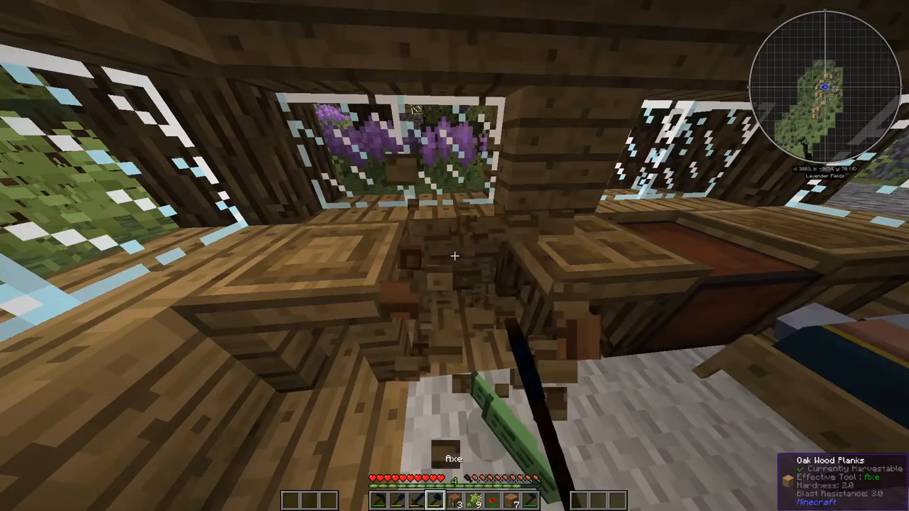
key(e)
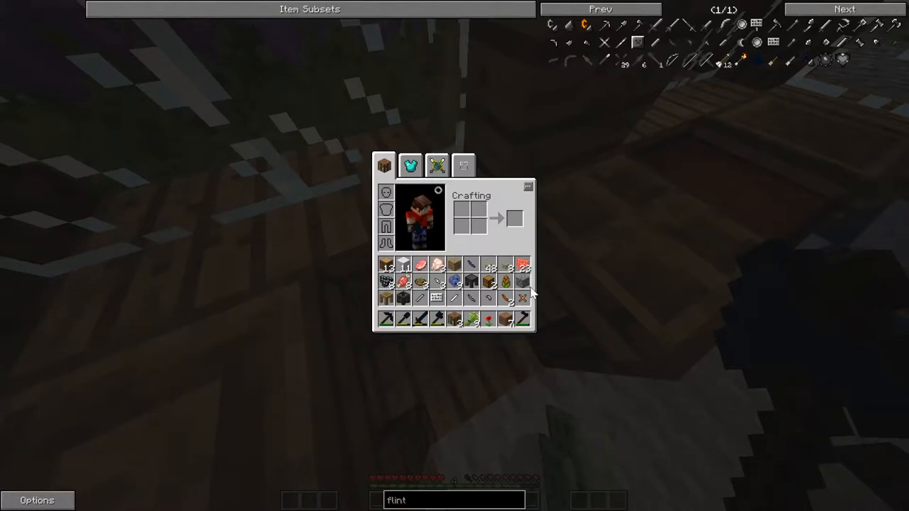
mouse_move(504, 282)
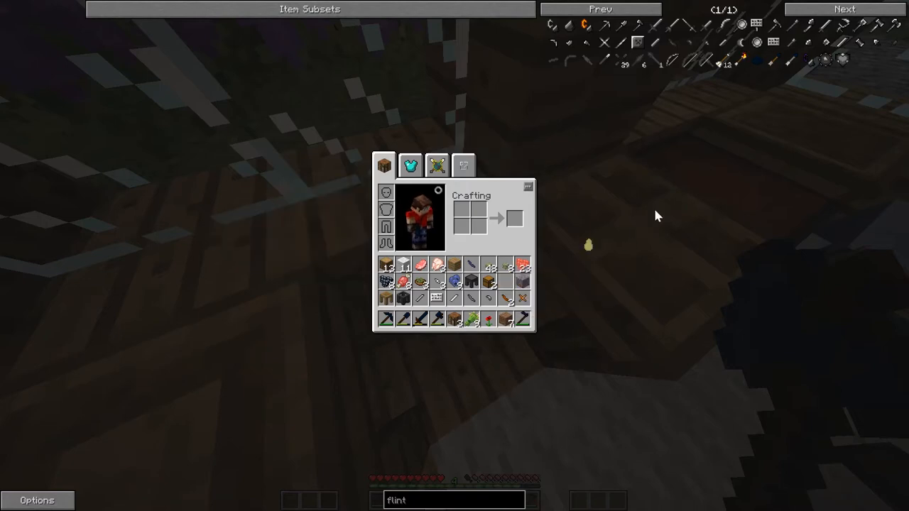
mouse_move(508, 282)
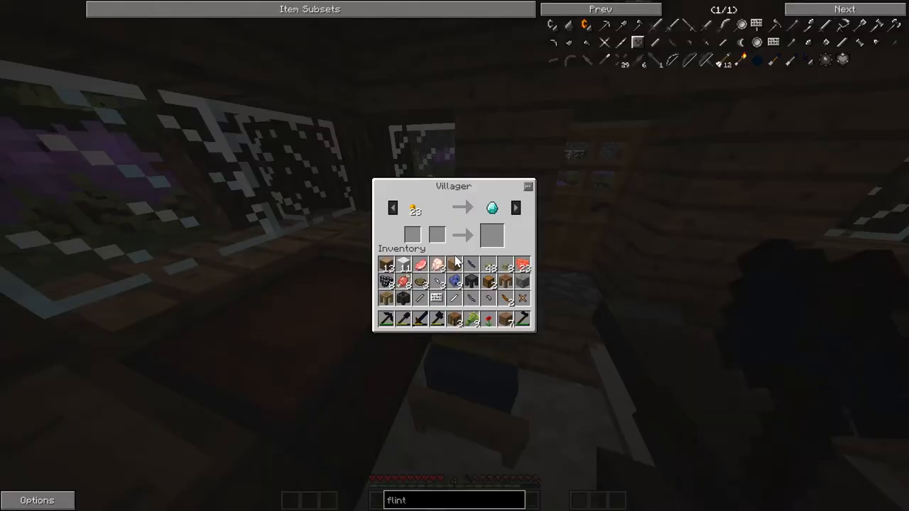
key(Escape)
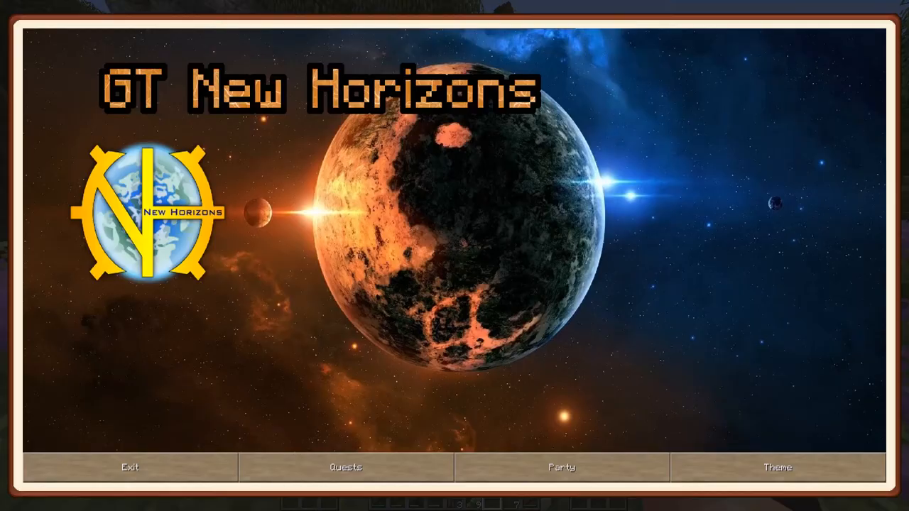
Submit 10 carrots to complete '…what you sow' and return to the Tier 0 map
click(345, 468)
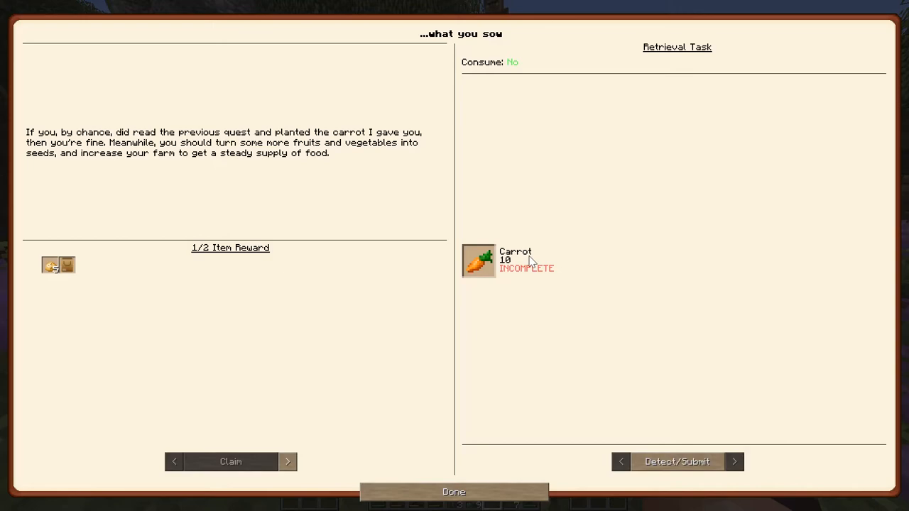
click(453, 491)
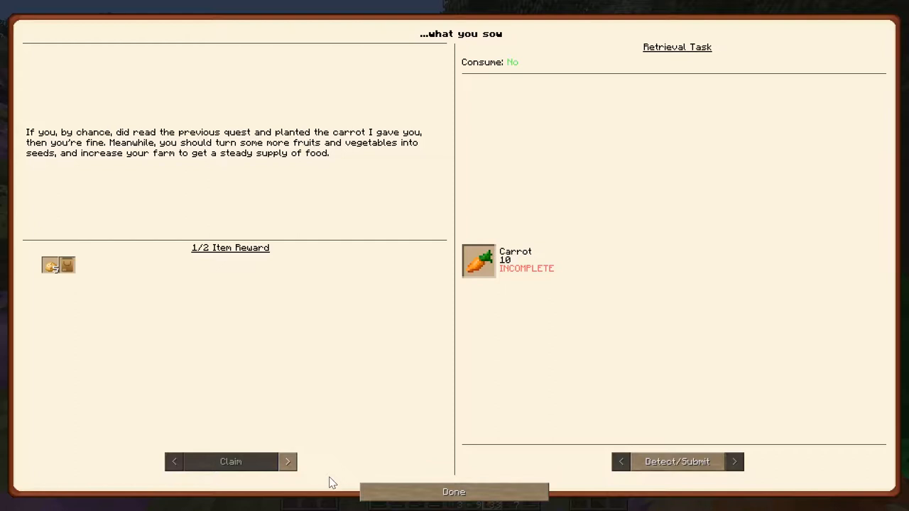
click(677, 462)
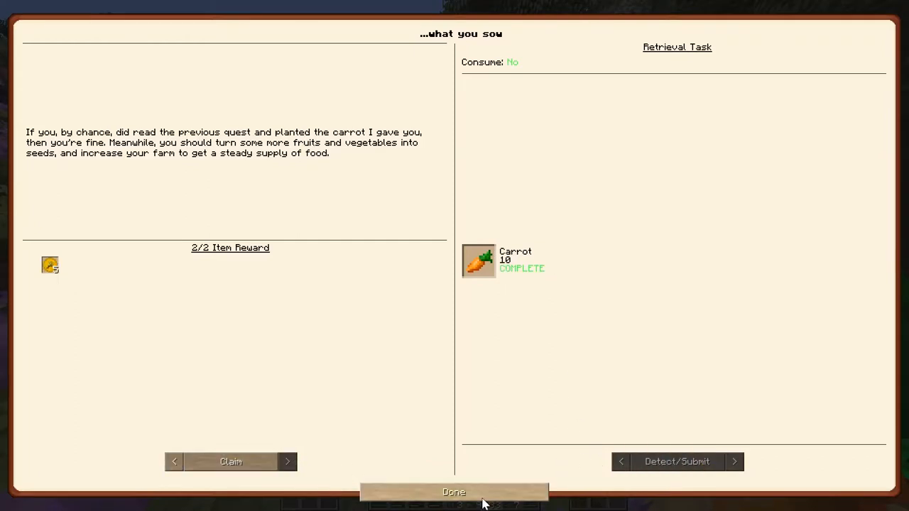
click(453, 491)
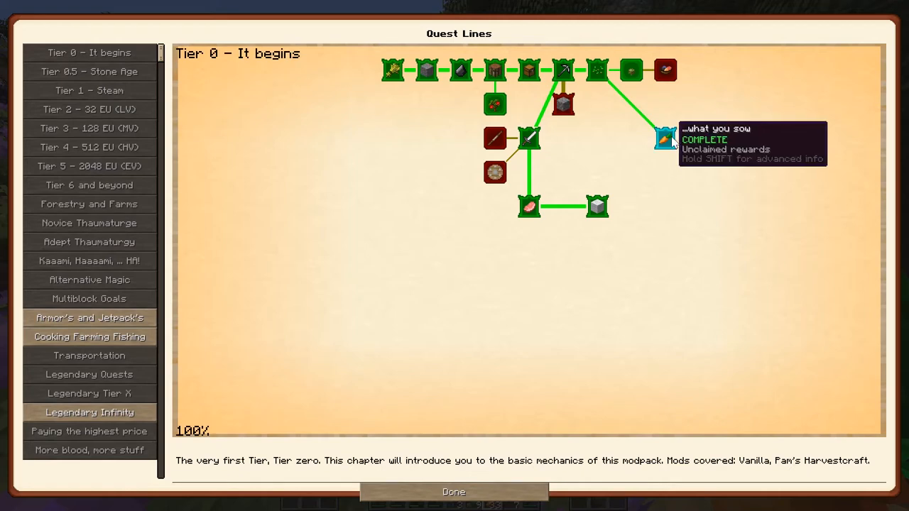
mouse_move(609, 329)
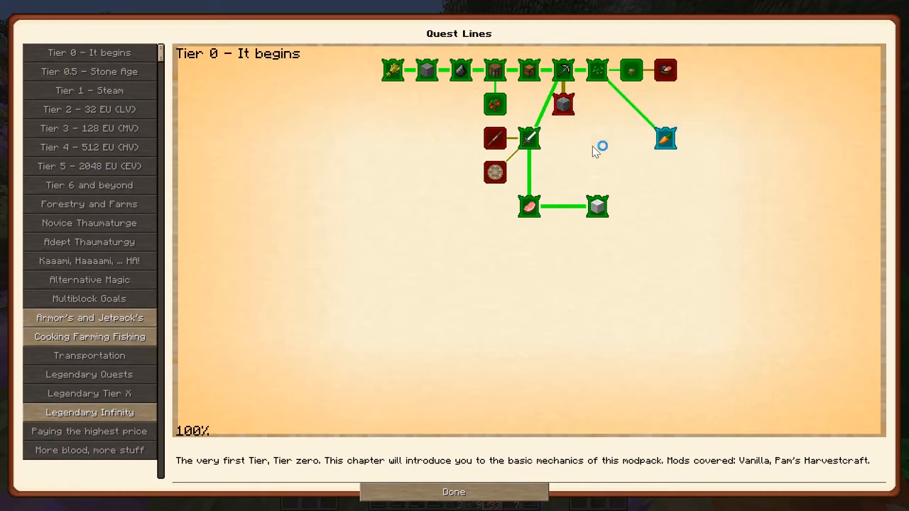
mouse_move(564, 104)
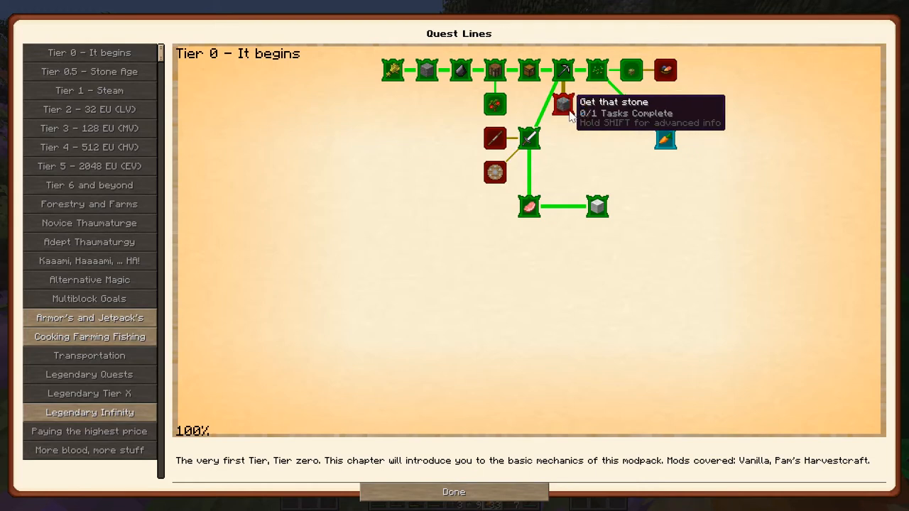
Submit 64 cobblestone to the 'Get that stone' quest
click(454, 491)
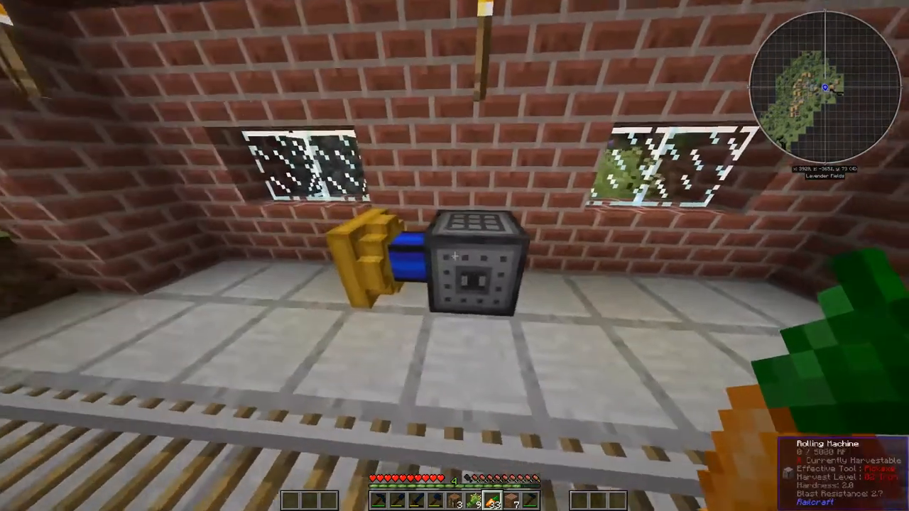
mouse_move(455, 255)
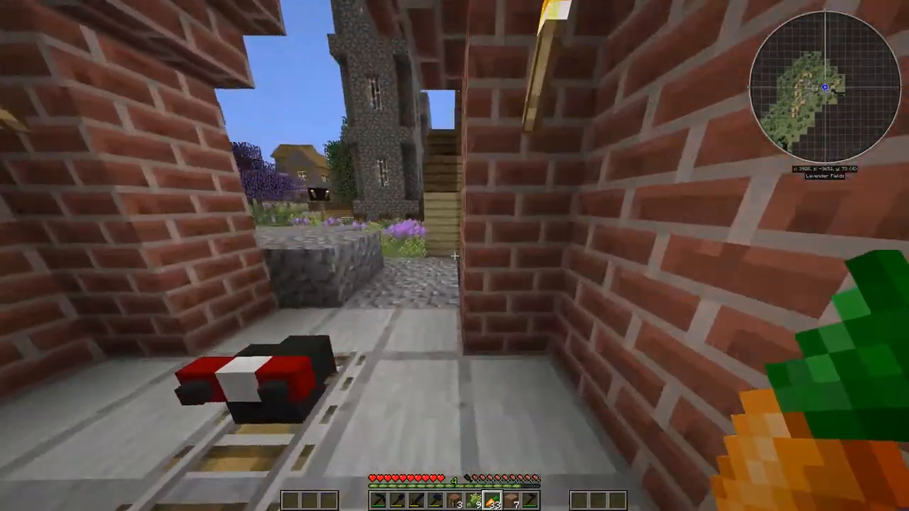
key(e)
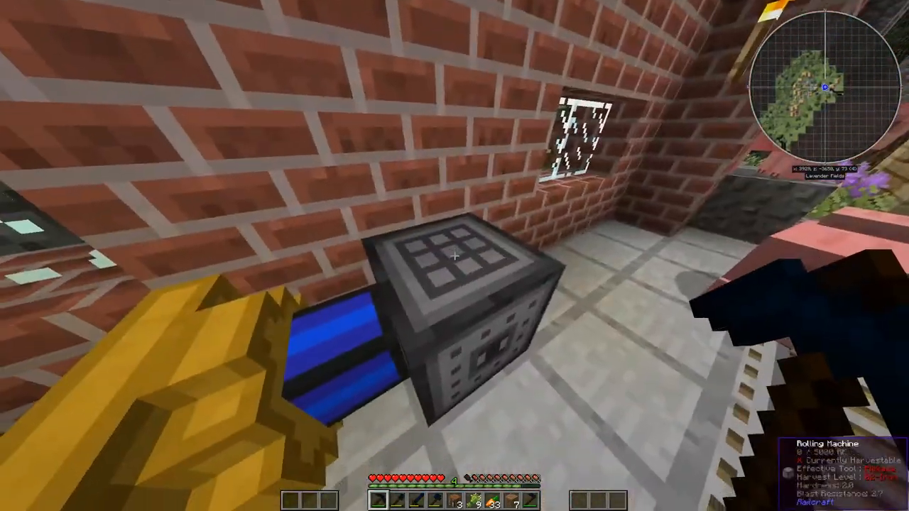
mouse_move(454, 256)
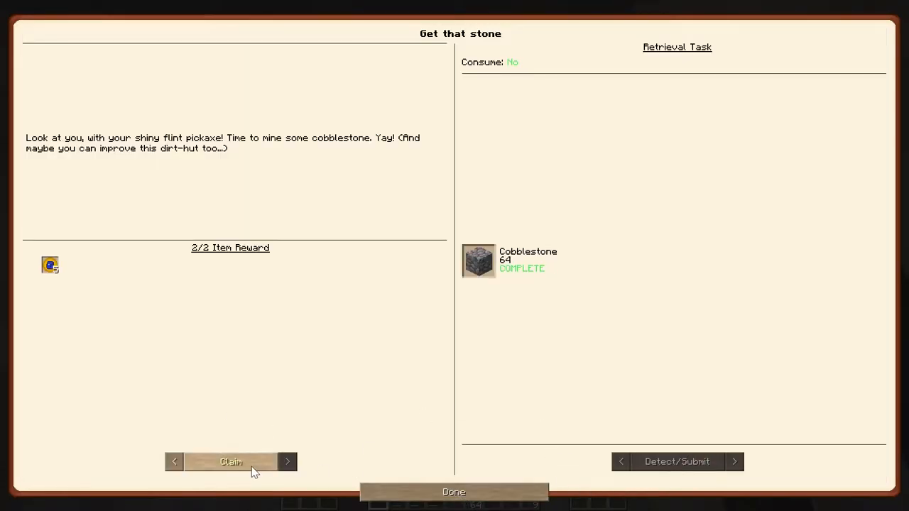
Close the quest book and open the large chest
click(230, 461)
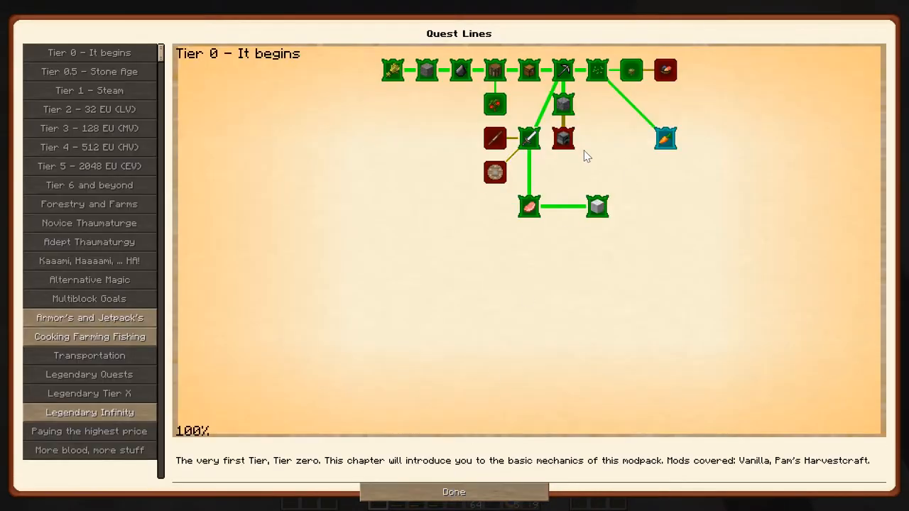
click(453, 491)
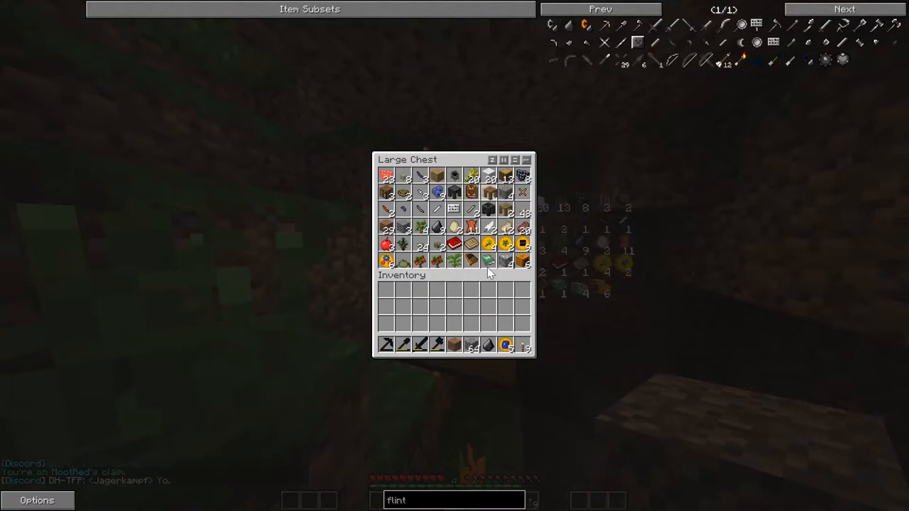
Craft a furnace from eight stone blocks at the Crafting Station
key(Escape)
text(furnace)
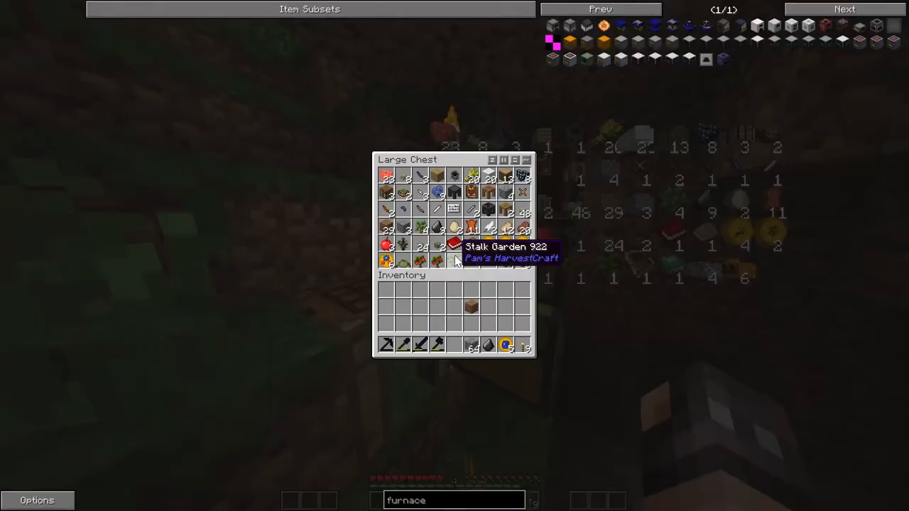
key(Escape)
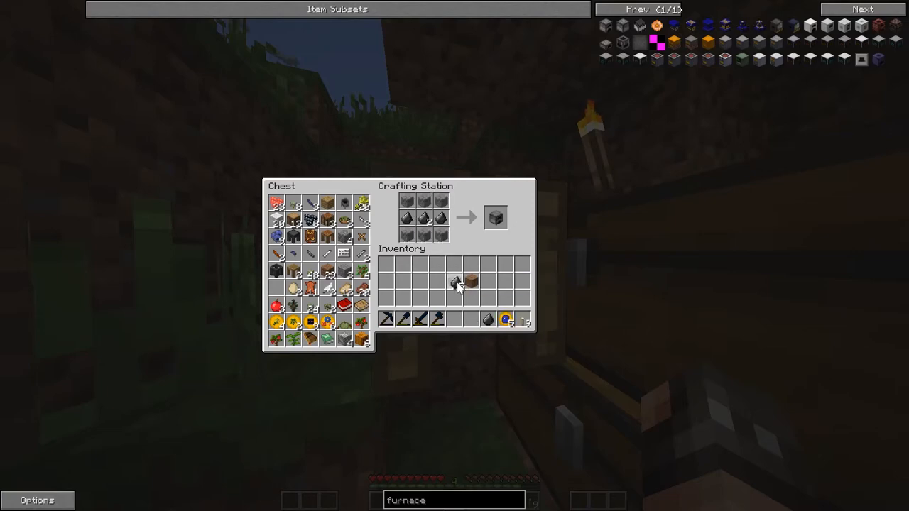
key(Escape)
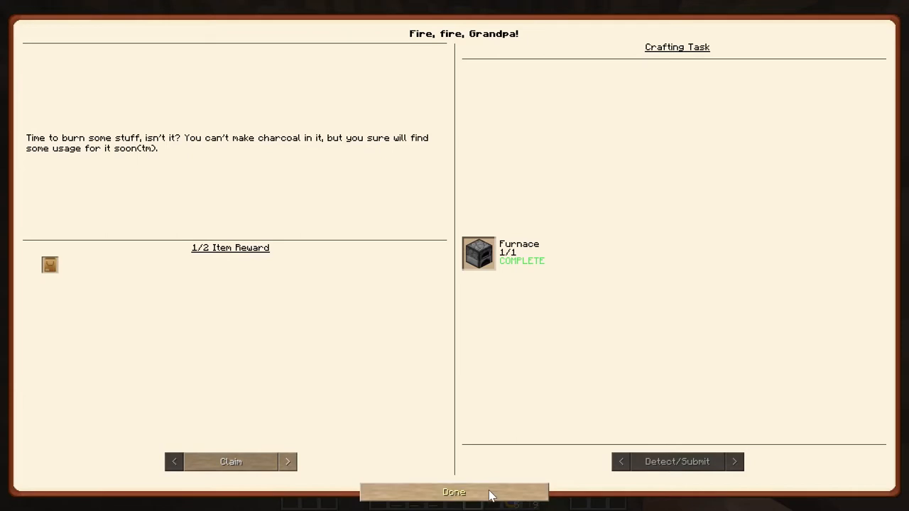
Browse the Carrots and Soft Mallet Adventure quests and take planks from the chest
click(453, 492)
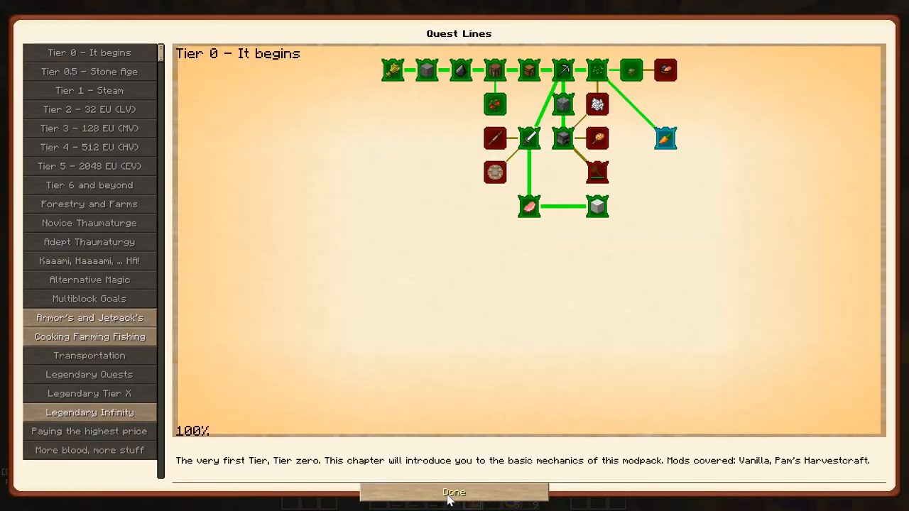
mouse_move(607, 178)
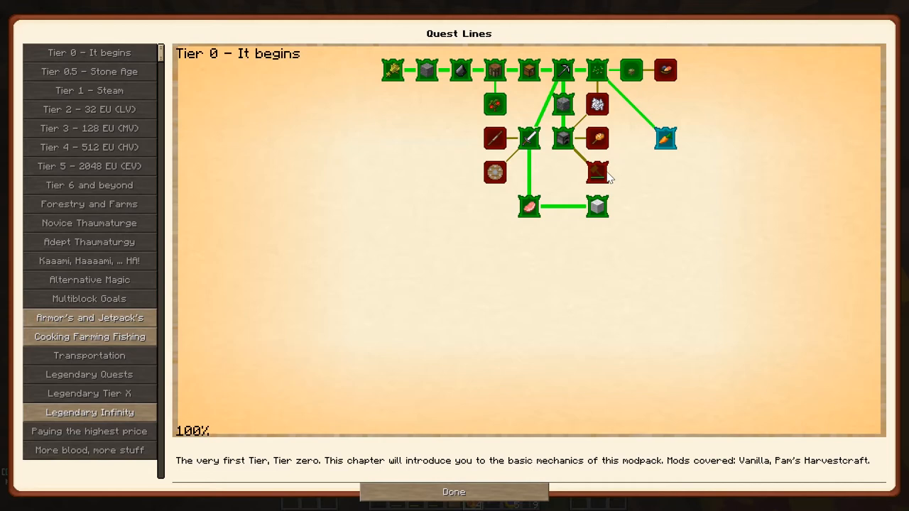
mouse_move(596, 104)
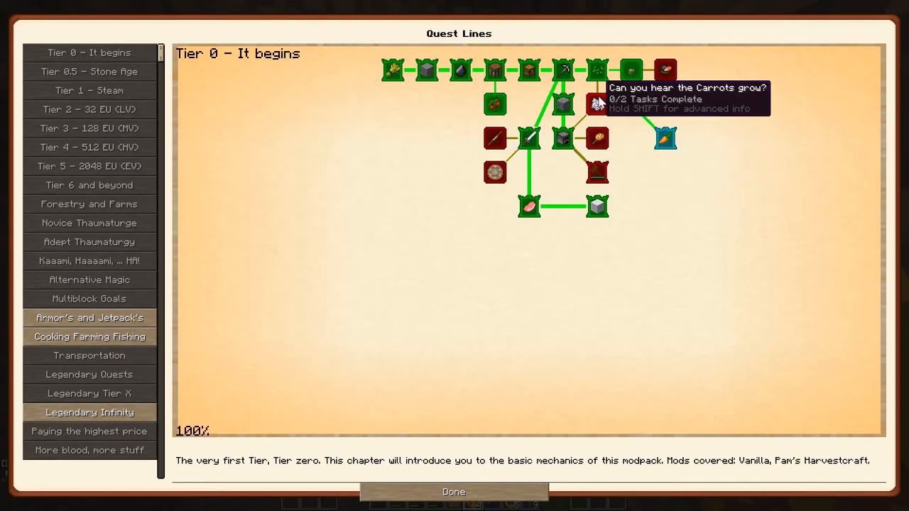
click(596, 103)
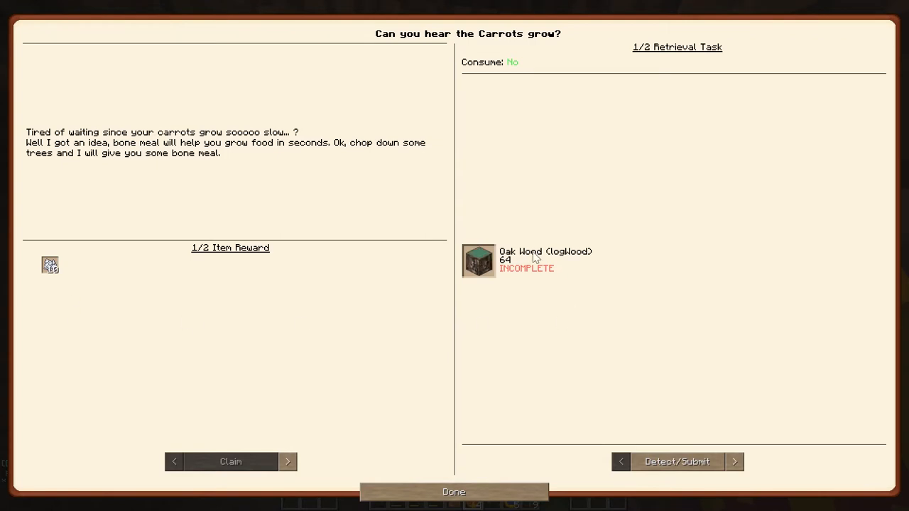
mouse_move(774, 461)
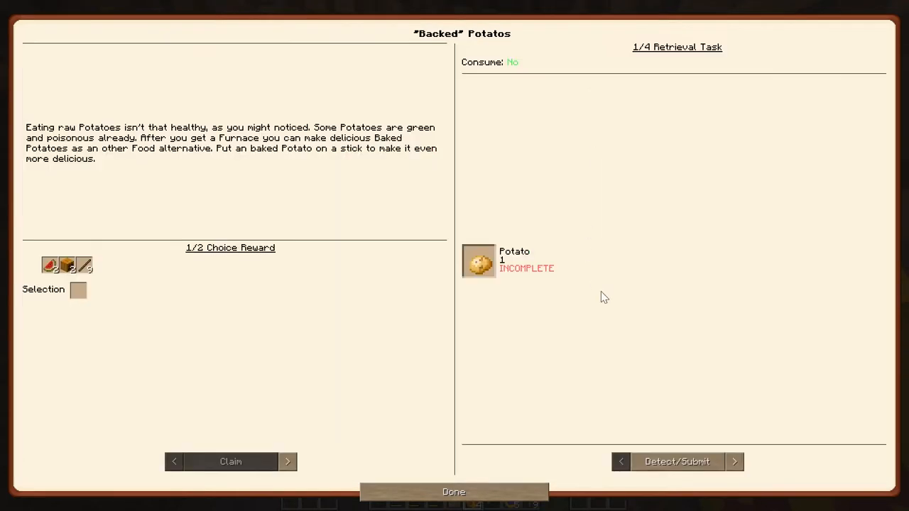
mouse_move(478, 261)
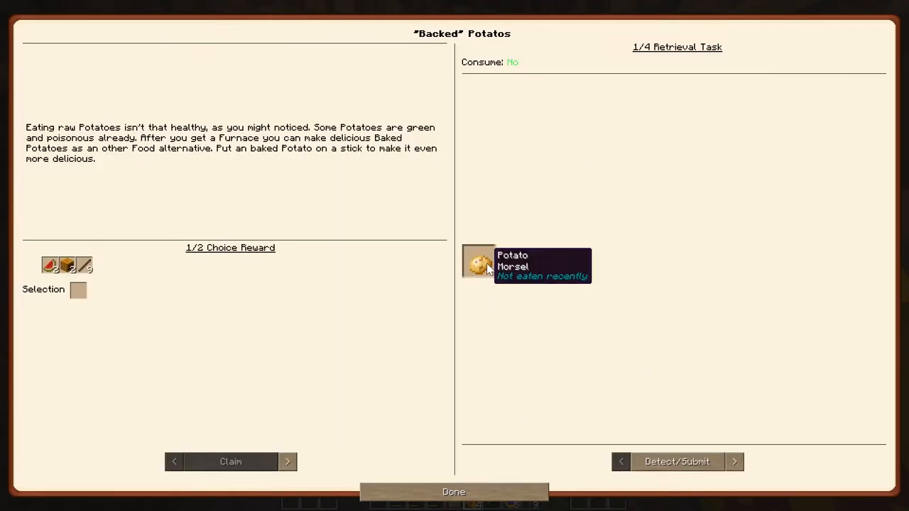
mouse_move(495, 297)
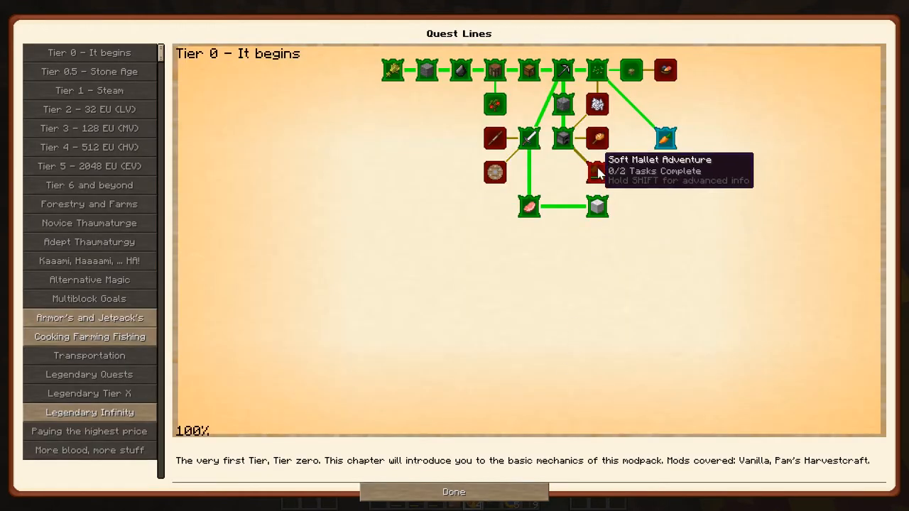
click(597, 172)
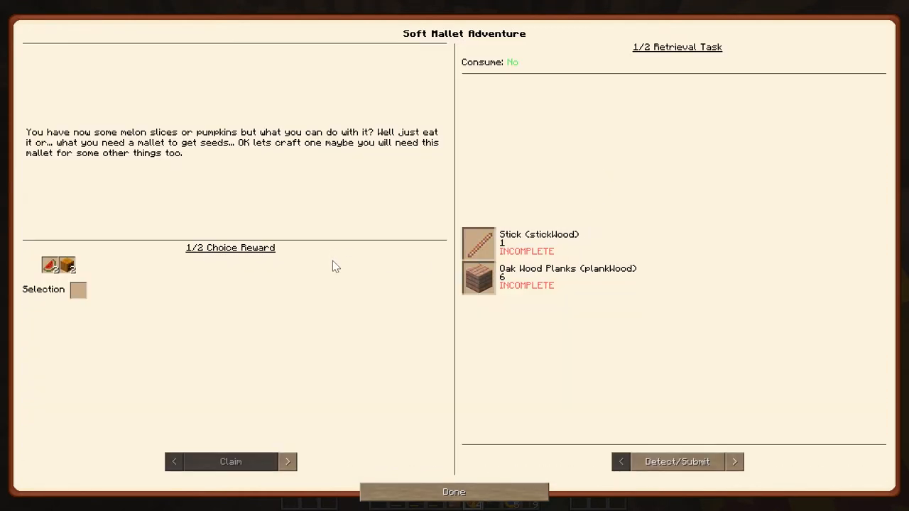
mouse_move(480, 242)
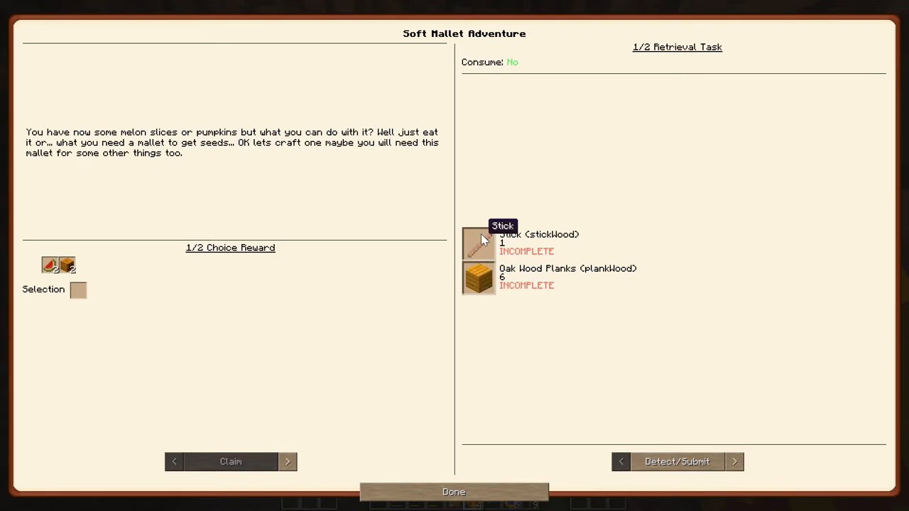
mouse_move(482, 307)
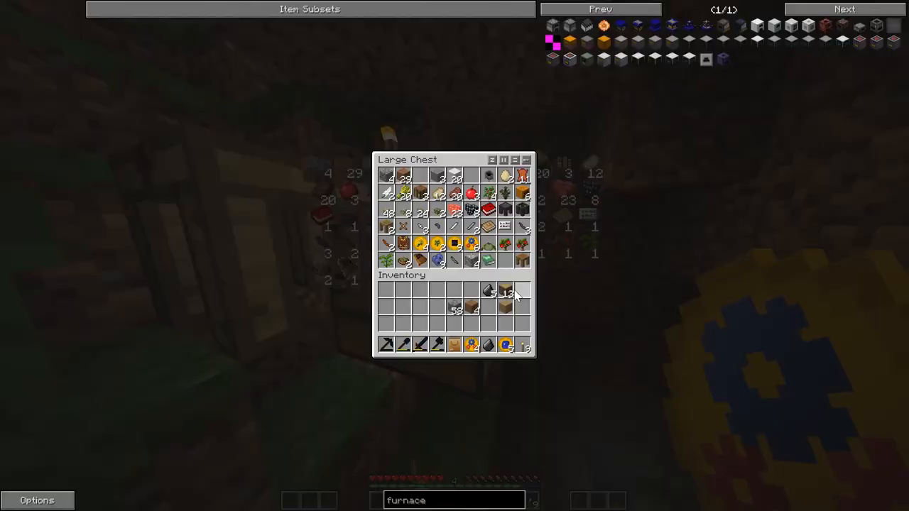
key(Escape)
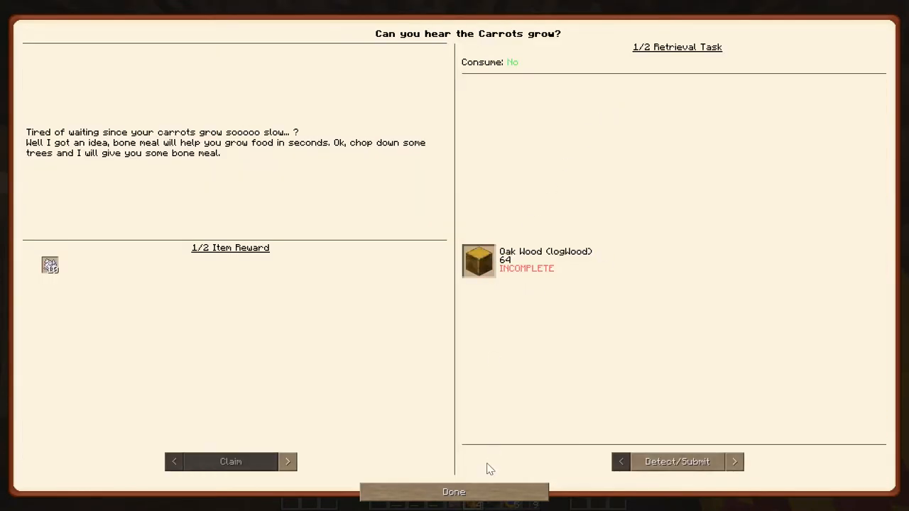
click(287, 462)
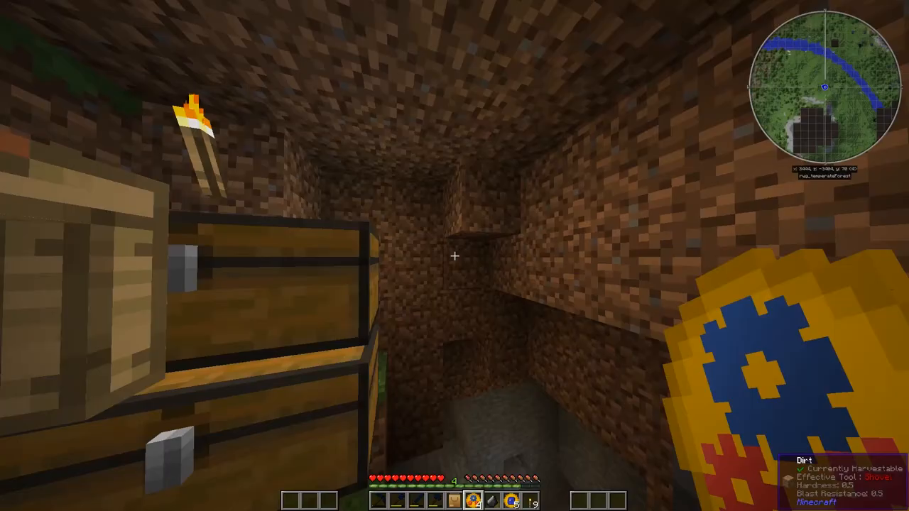
Craft sticks and submit sticks and oak planks to Soft Mallet Adventure
key(e)
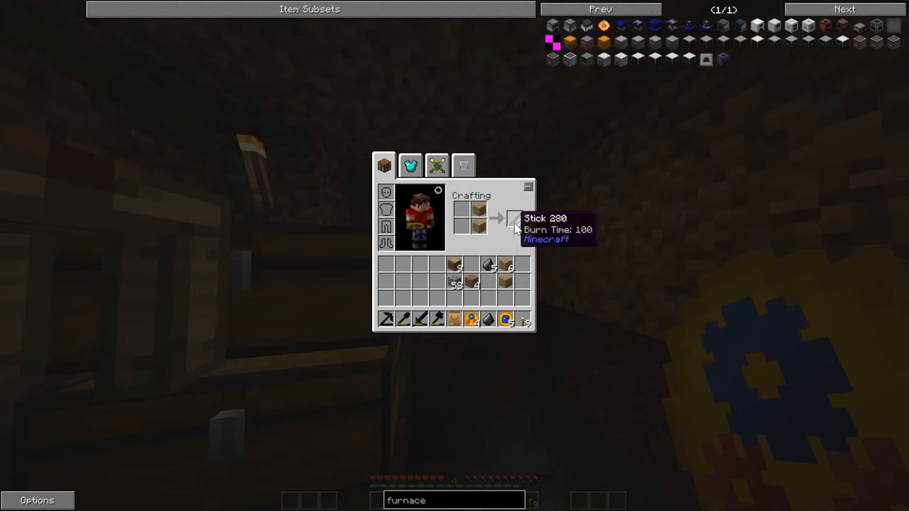
key(Escape)
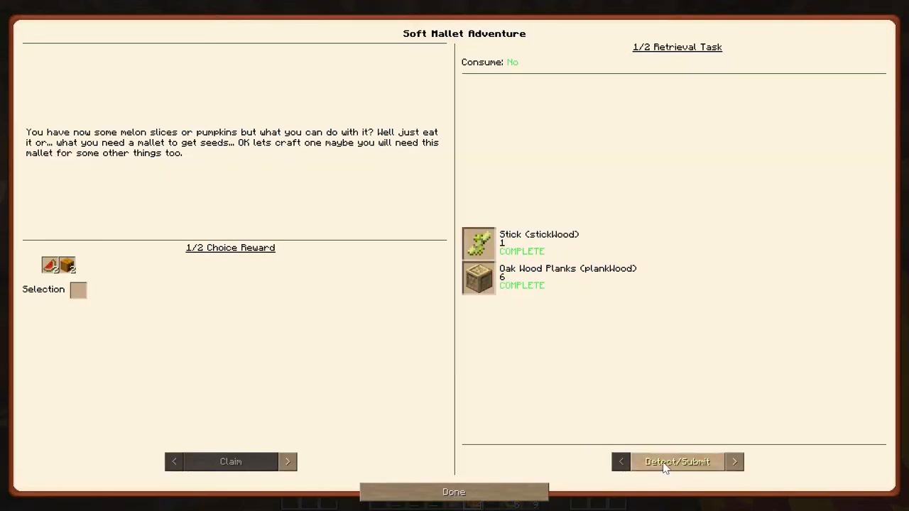
click(677, 461)
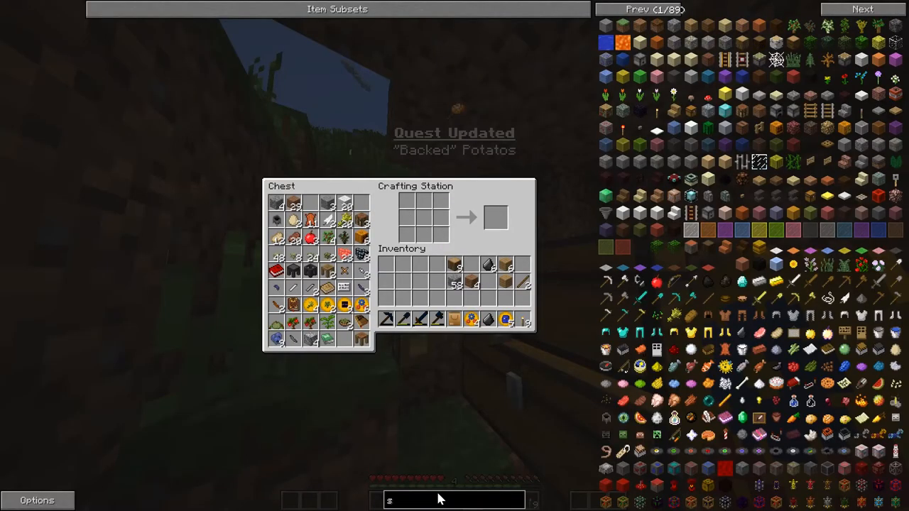
Craft a soft mallet found via NEI and choose melon slices as its reward
text(soft mallet)
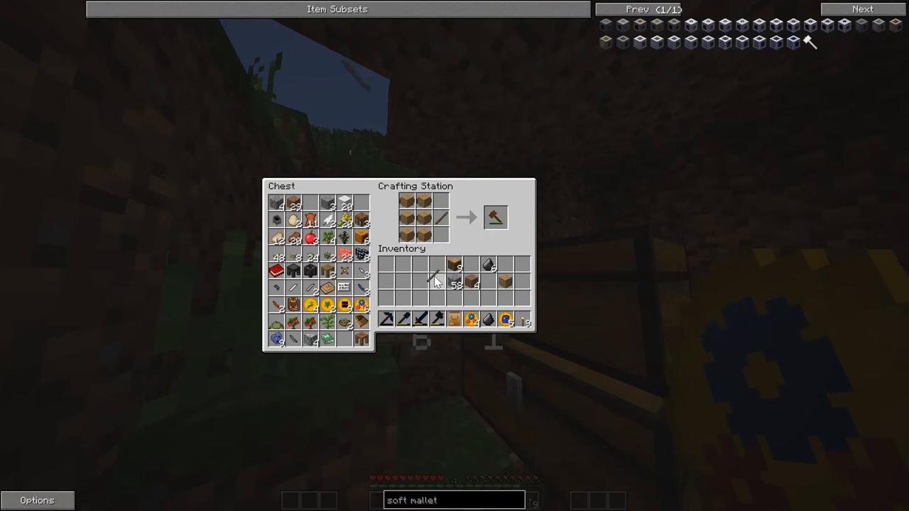
key(Escape)
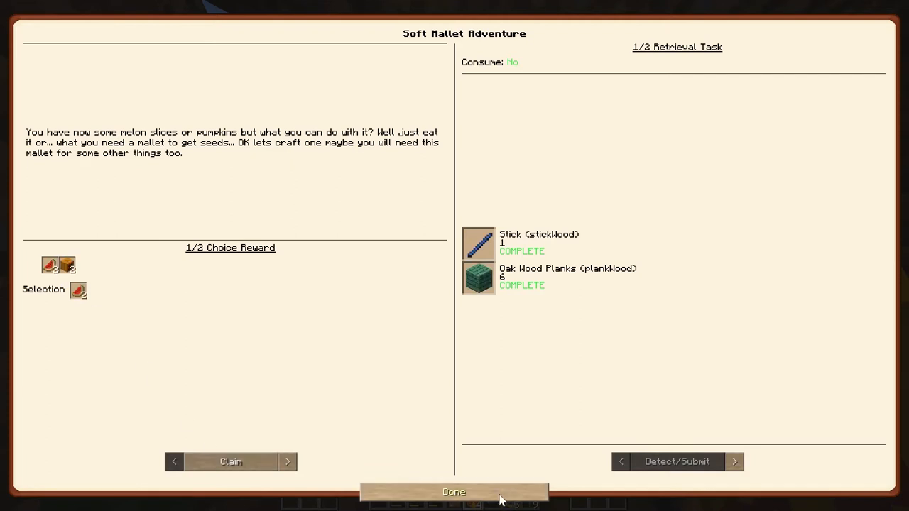
click(453, 492)
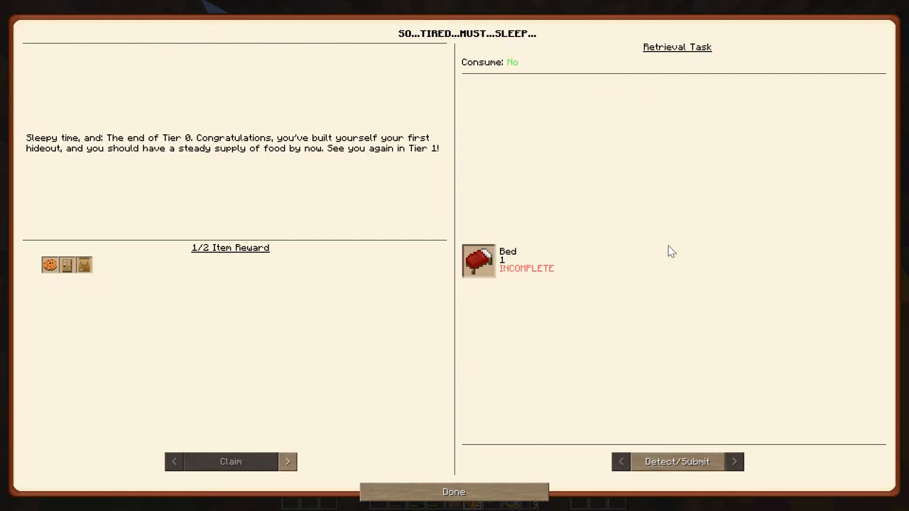
mouse_move(497, 279)
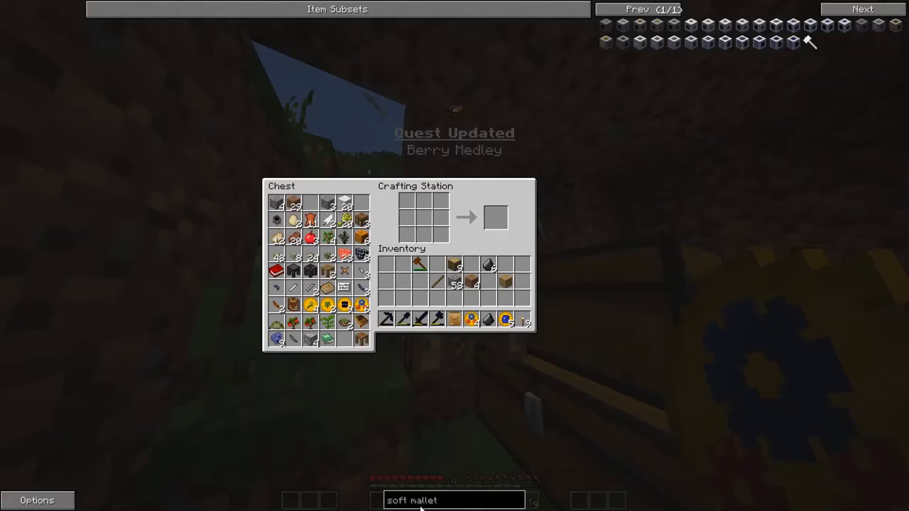
Turn logs into planks, then craft a bed from wool and planks
text(bed_)
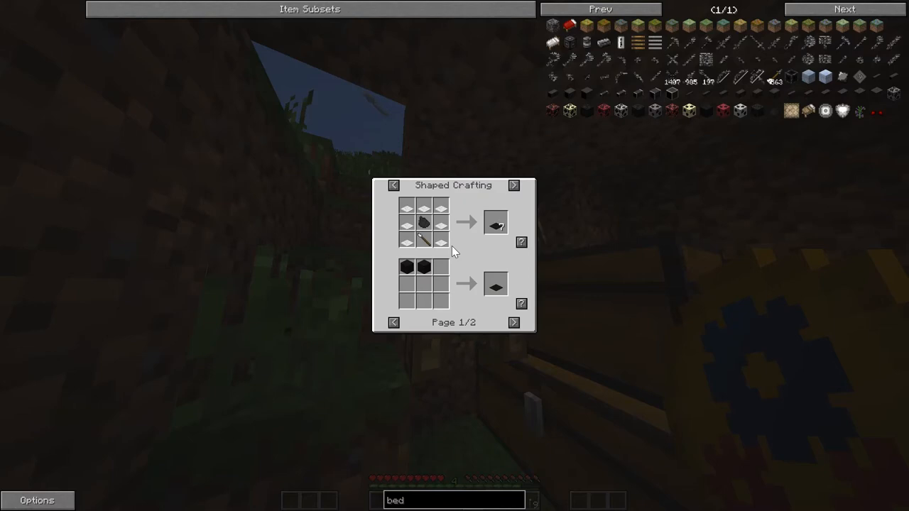
mouse_move(423, 274)
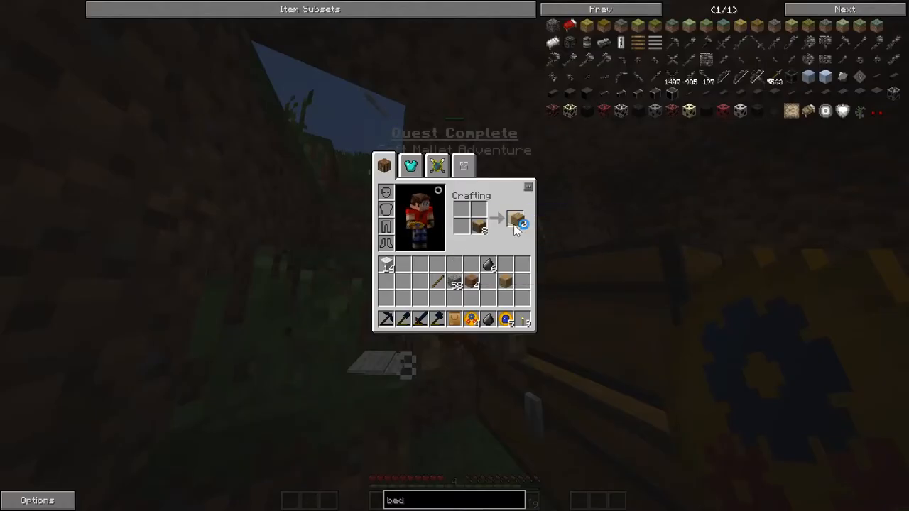
key(Escape)
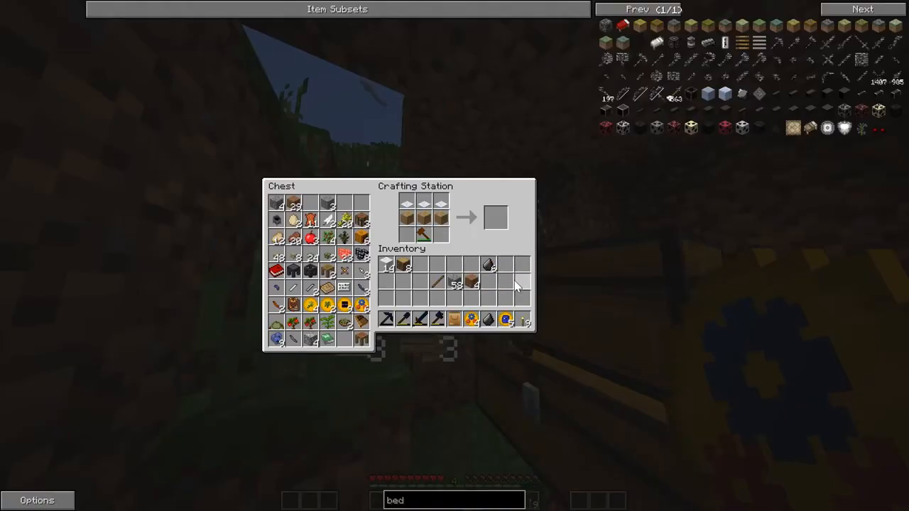
key(Escape)
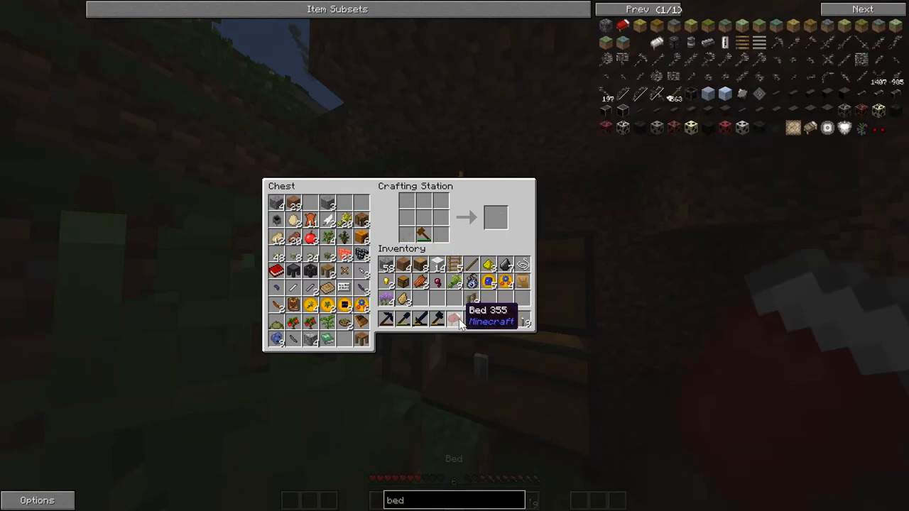
key(Escape)
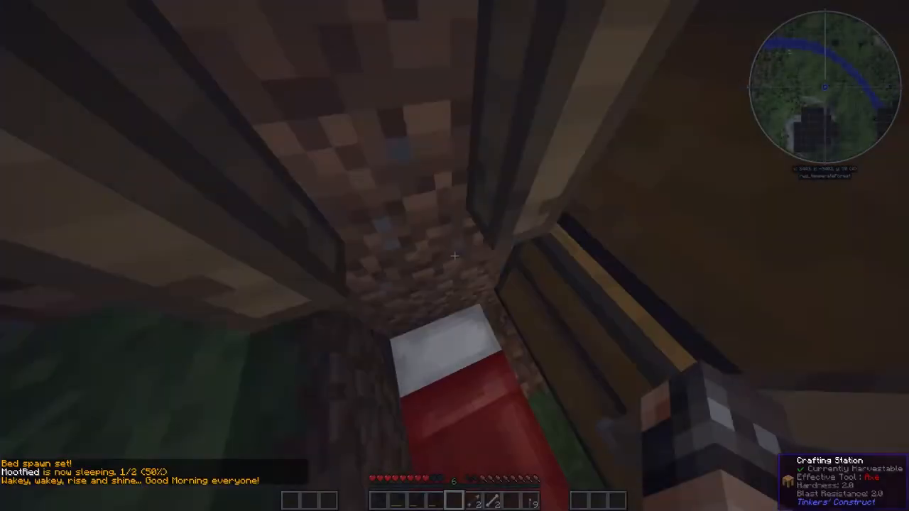
mouse_move(454, 255)
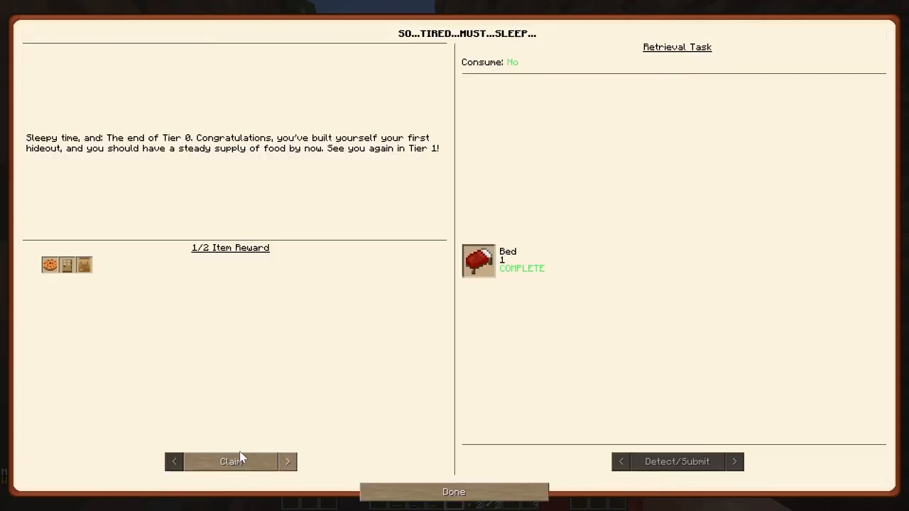
mouse_move(179, 467)
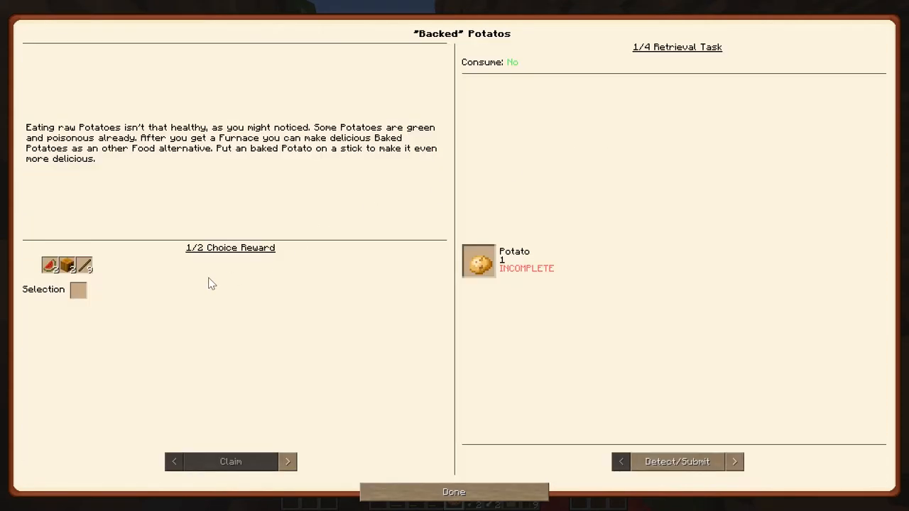
Submit a potato to "Backed" Potatos and view both reward pages
click(677, 462)
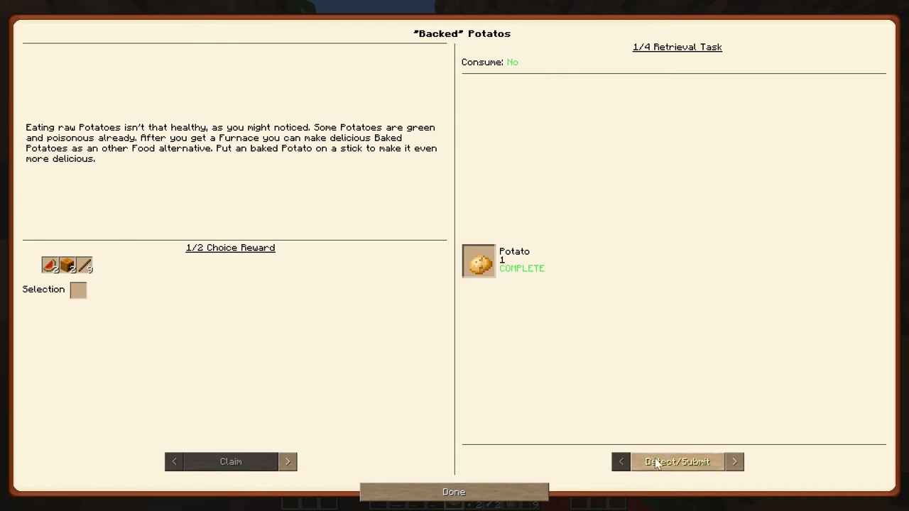
mouse_move(84, 268)
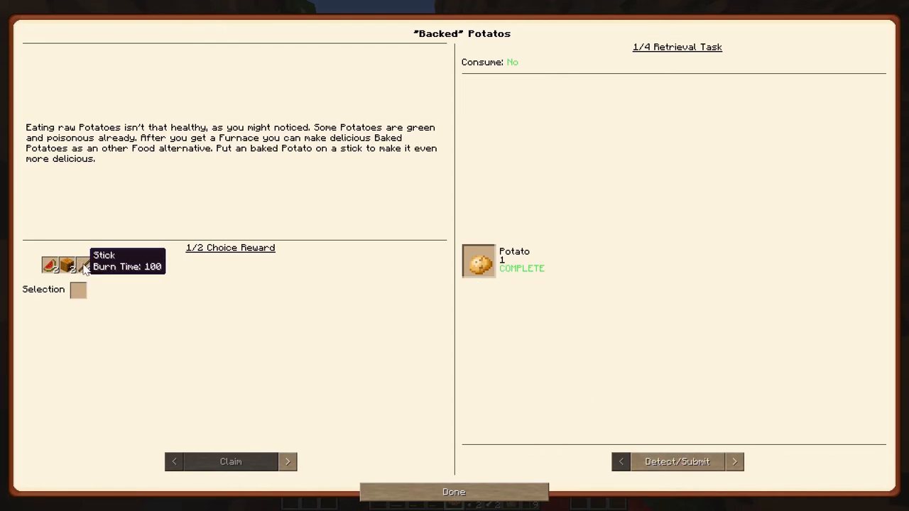
click(287, 462)
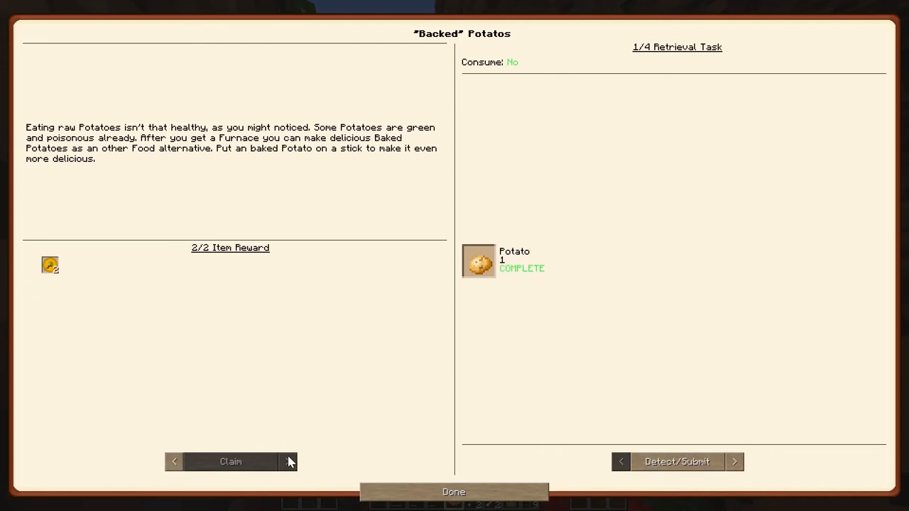
click(287, 462)
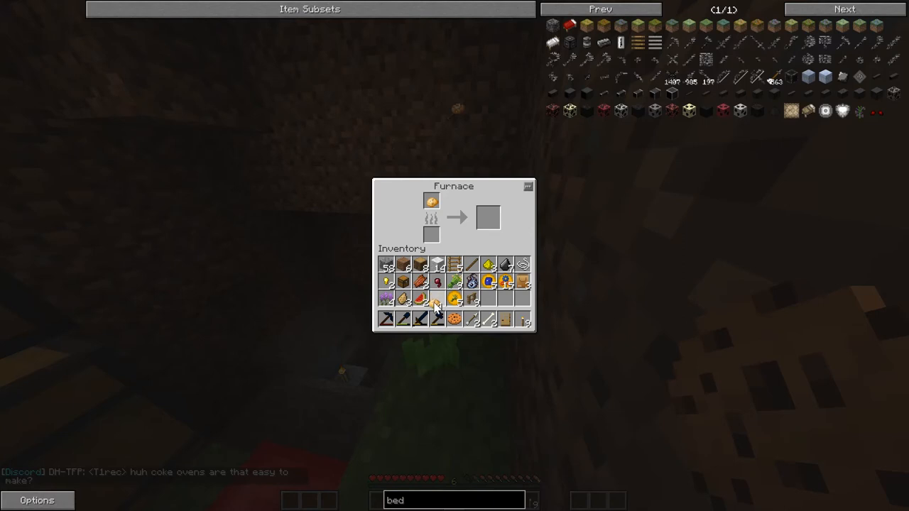
mouse_move(420, 270)
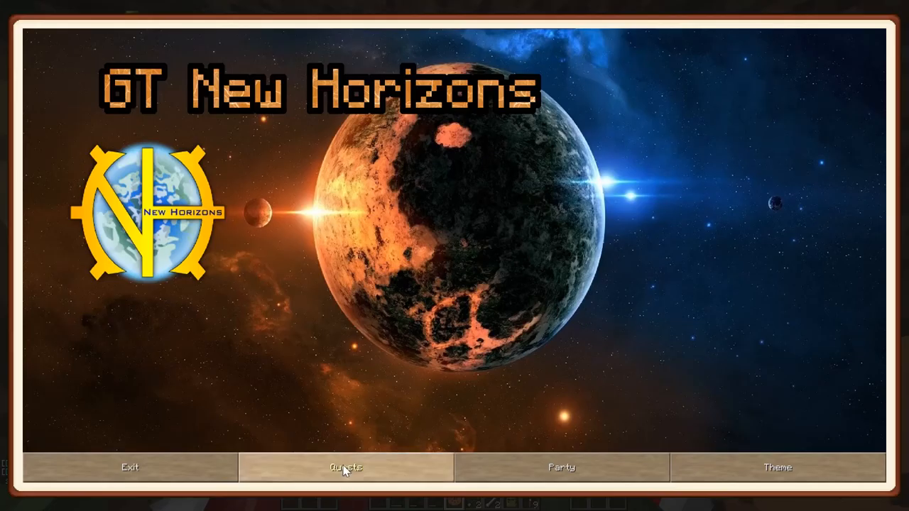
In Quests, check the baked potato and roasted-potato-on-a-stick tasks, then view Food Variants
click(346, 467)
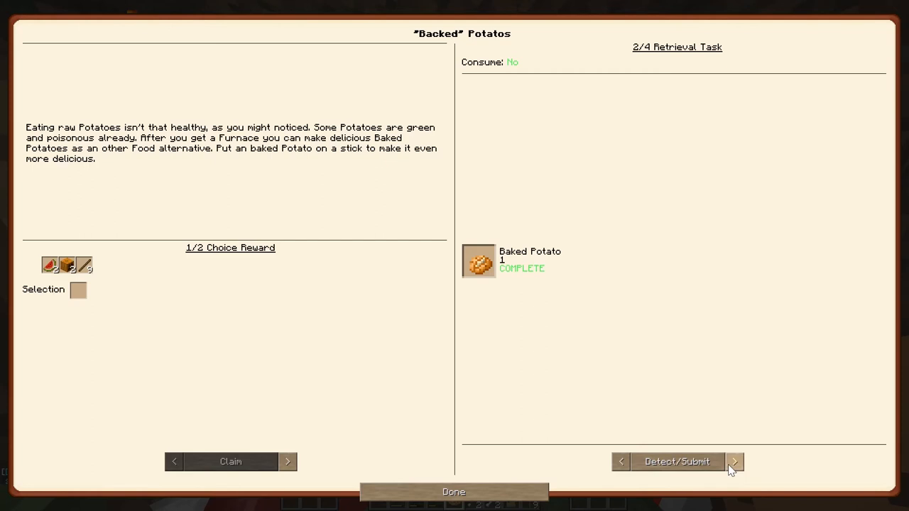
click(734, 462)
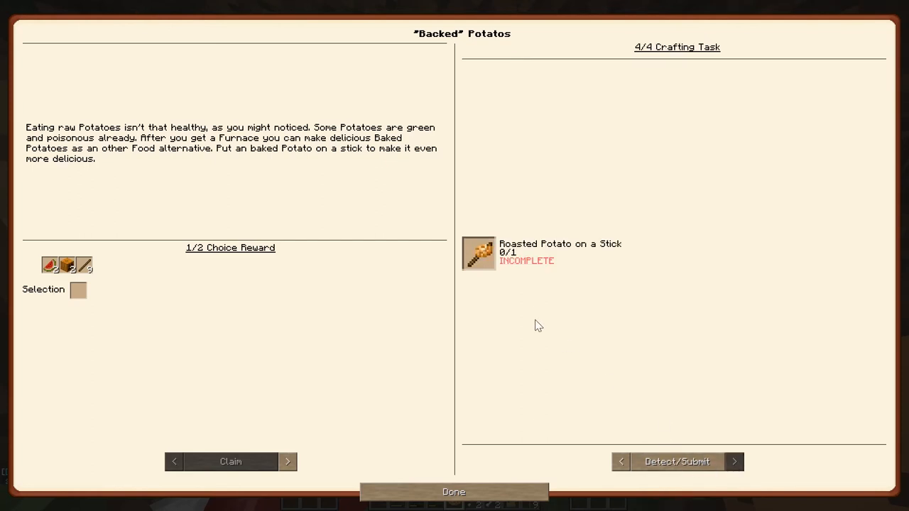
mouse_move(479, 253)
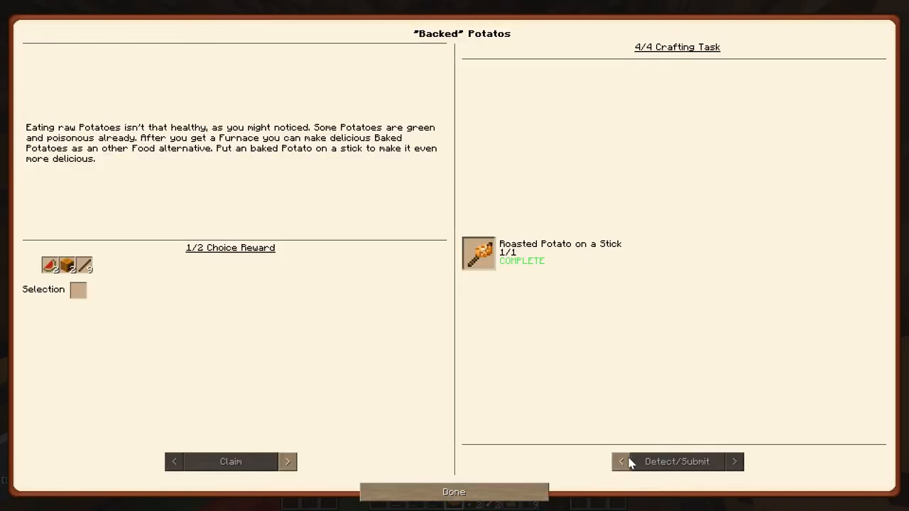
click(735, 462)
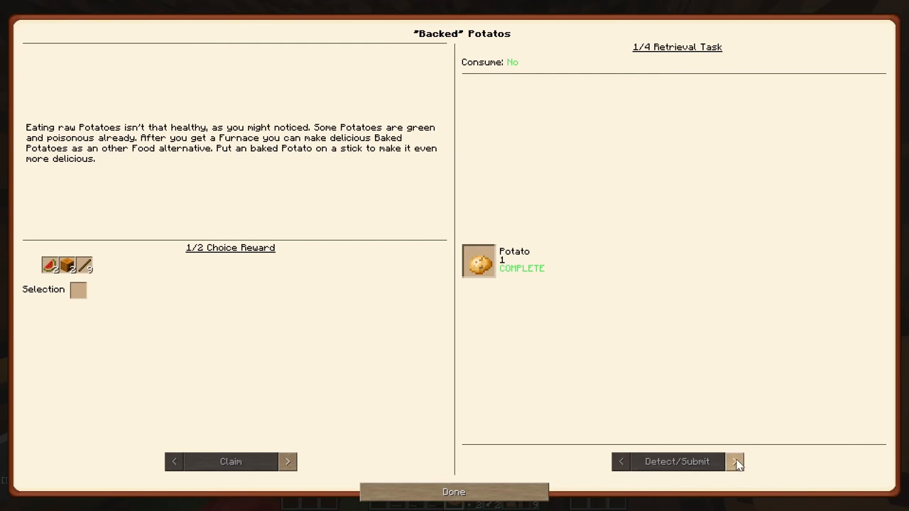
click(735, 462)
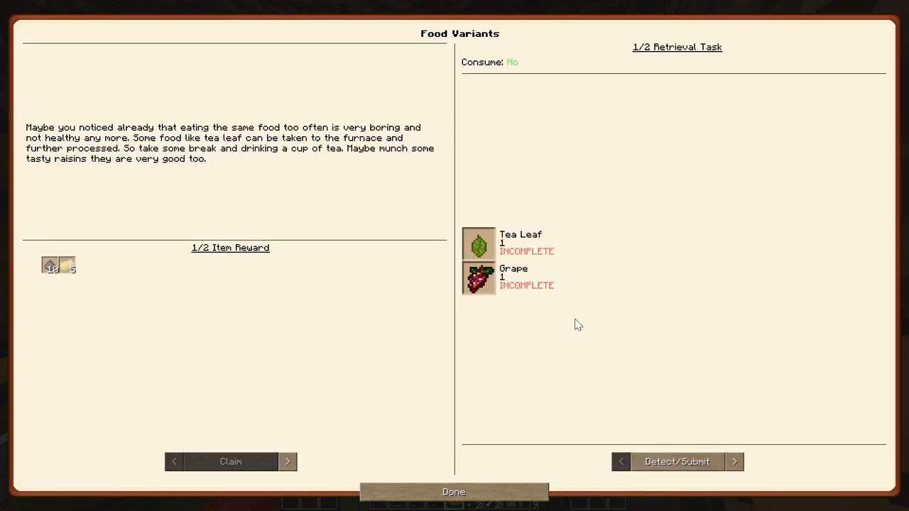
Open Tier 0.5's Ready, set, go! quest and submit the eight Technician coins
click(734, 462)
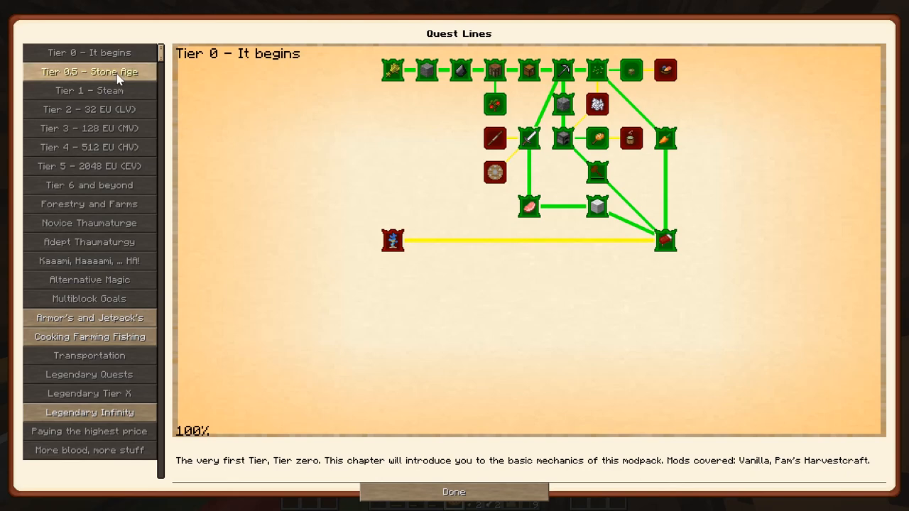
click(393, 241)
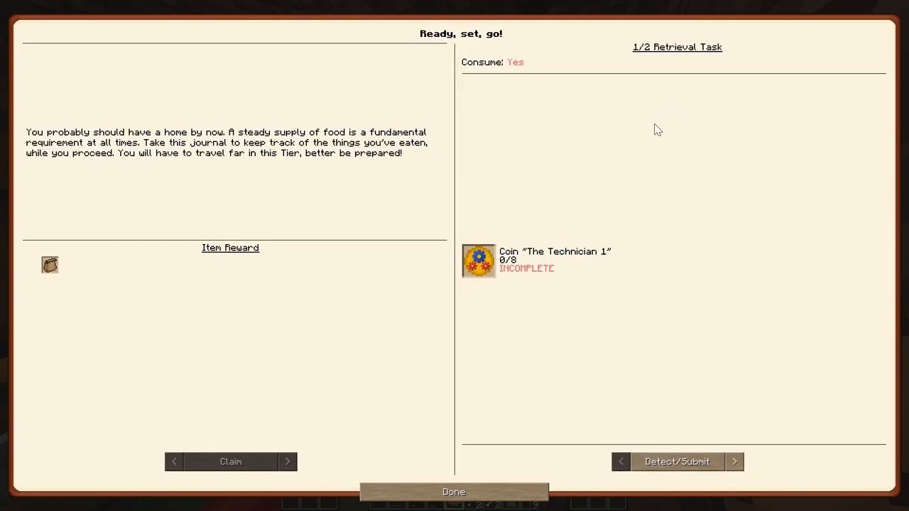
mouse_move(514, 318)
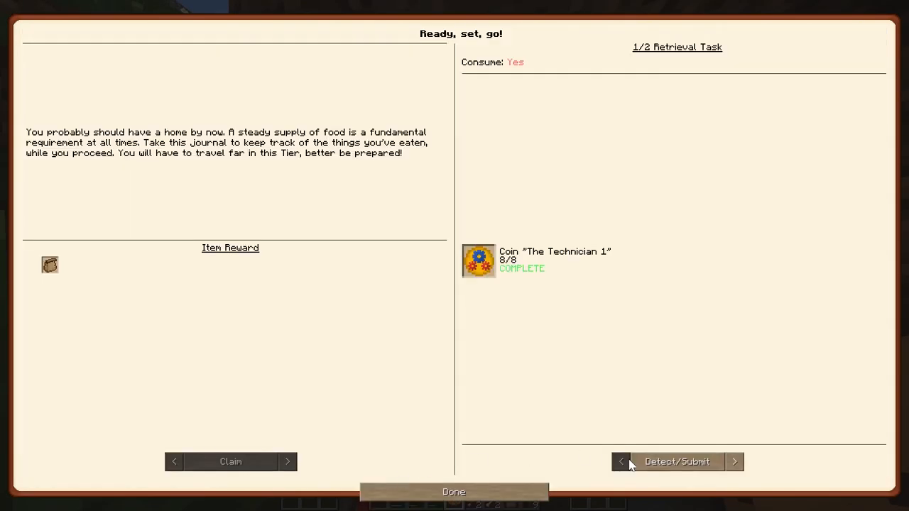
mouse_move(713, 464)
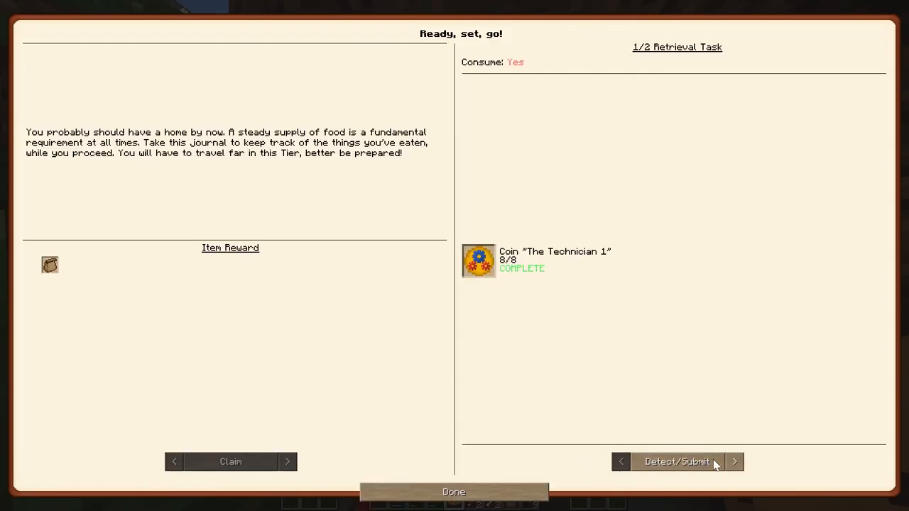
click(734, 462)
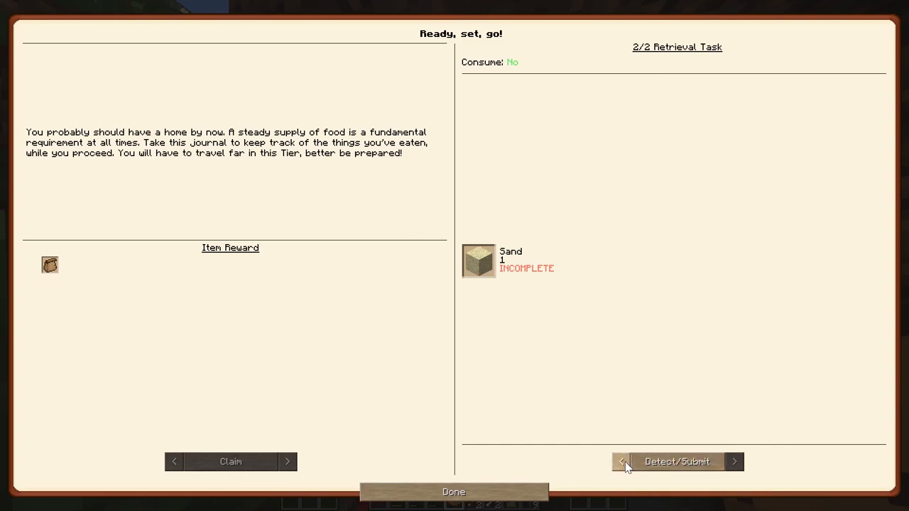